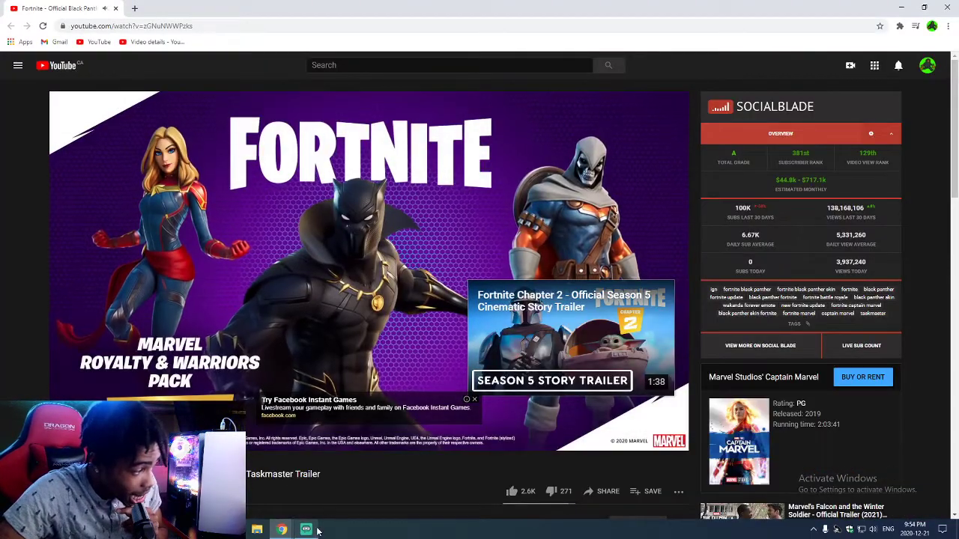
- Switch from the YouTube trailer tab to the Streamlabs OBS recording window
left_click(306, 530)
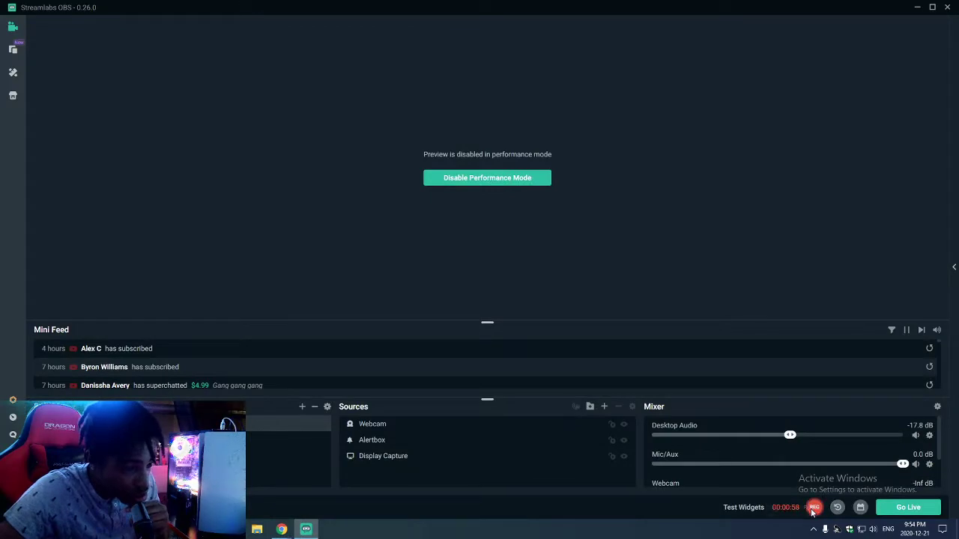